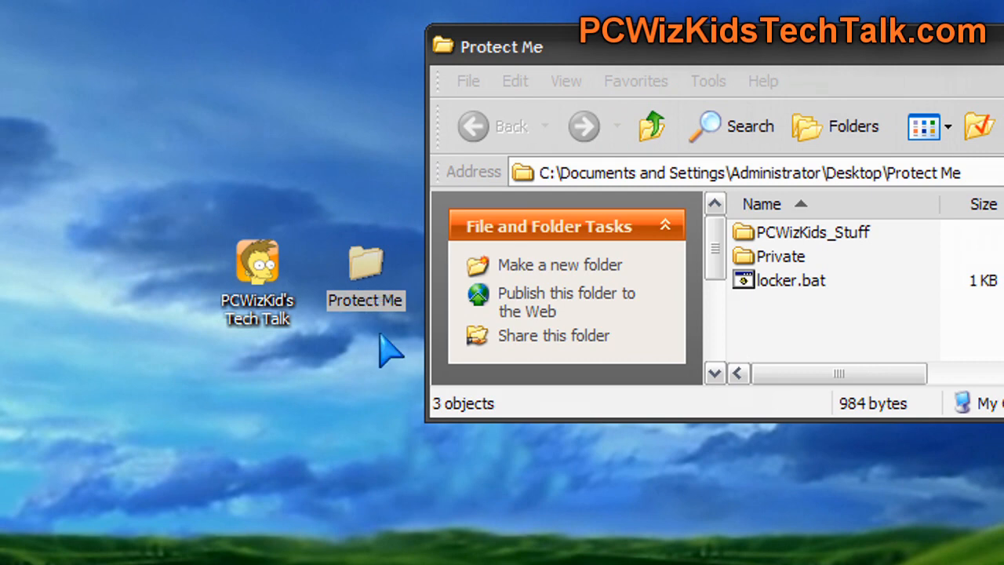
{"action": "mouse_move", "coordinate": [364, 266]}
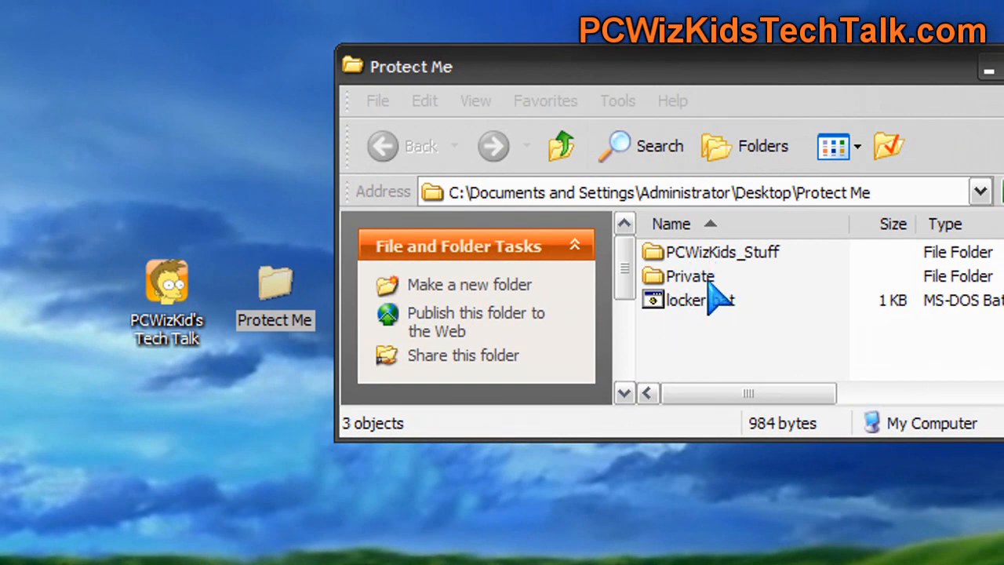
Inspect locker.bat and the PCWizKids_Stuff folder in Protect Me, then close that window
{"action": "left_click", "coordinate": [686, 300]}
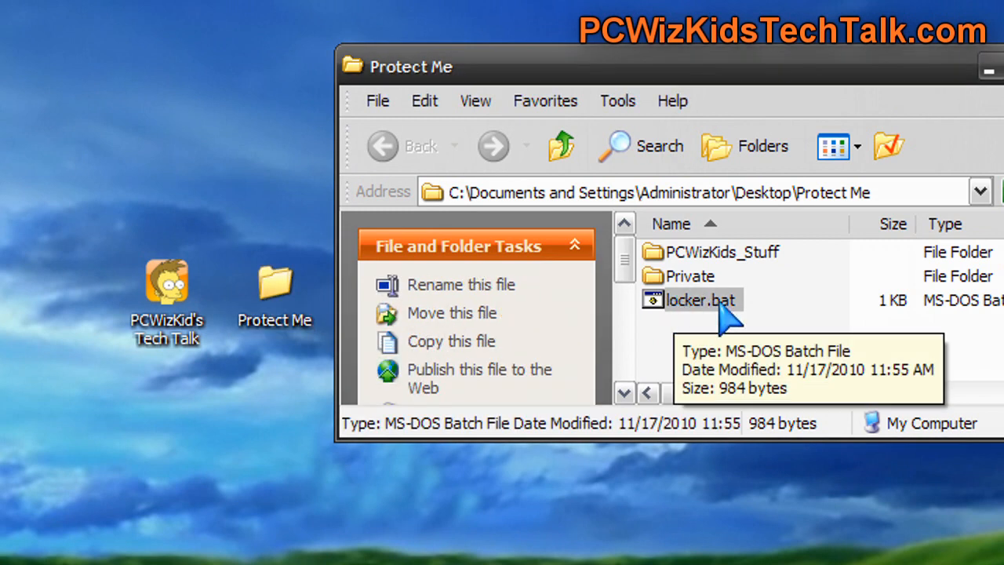
{"action": "mouse_move", "coordinate": [709, 284]}
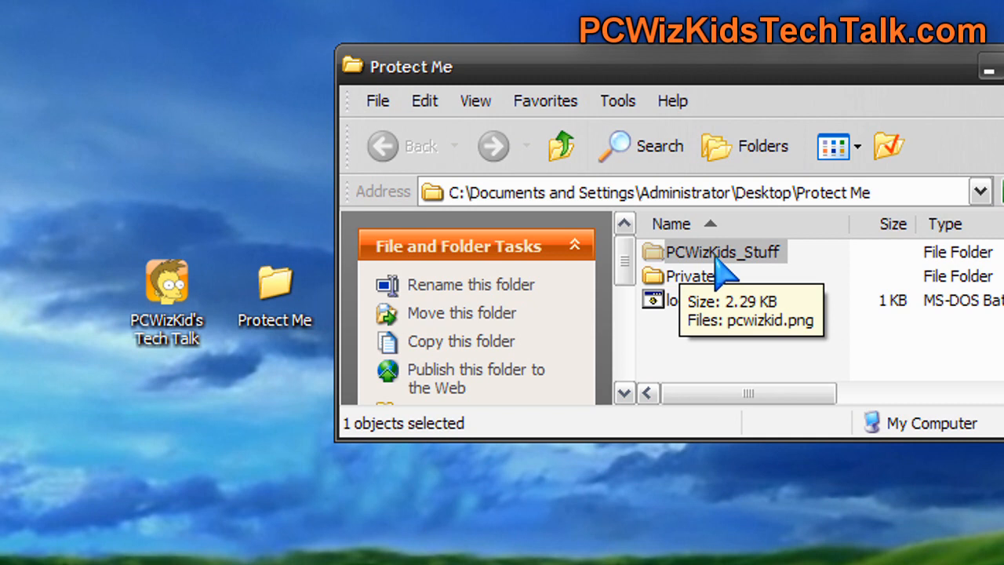
{"action": "double_click", "coordinate": [721, 250]}
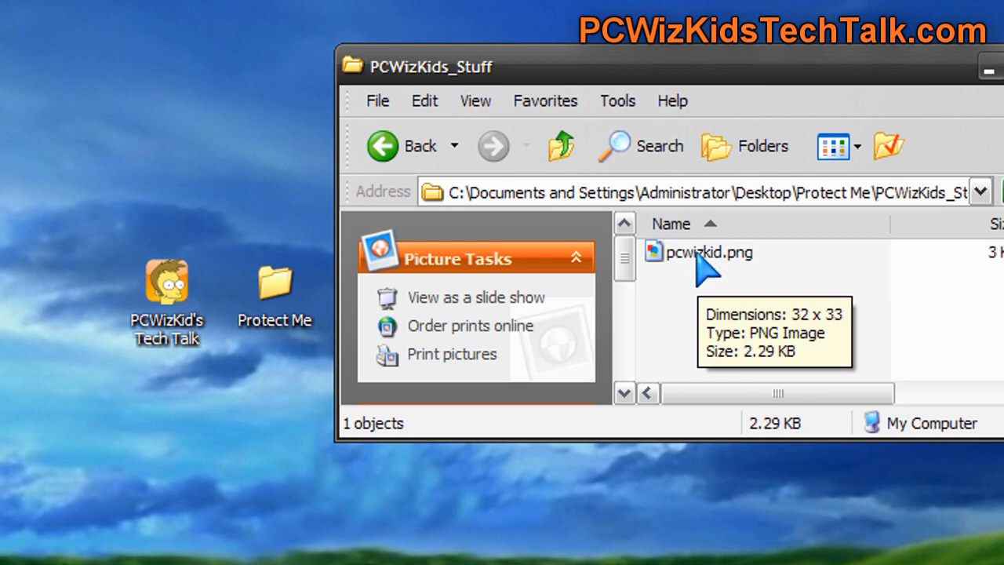
{"action": "left_click", "coordinate": [403, 145]}
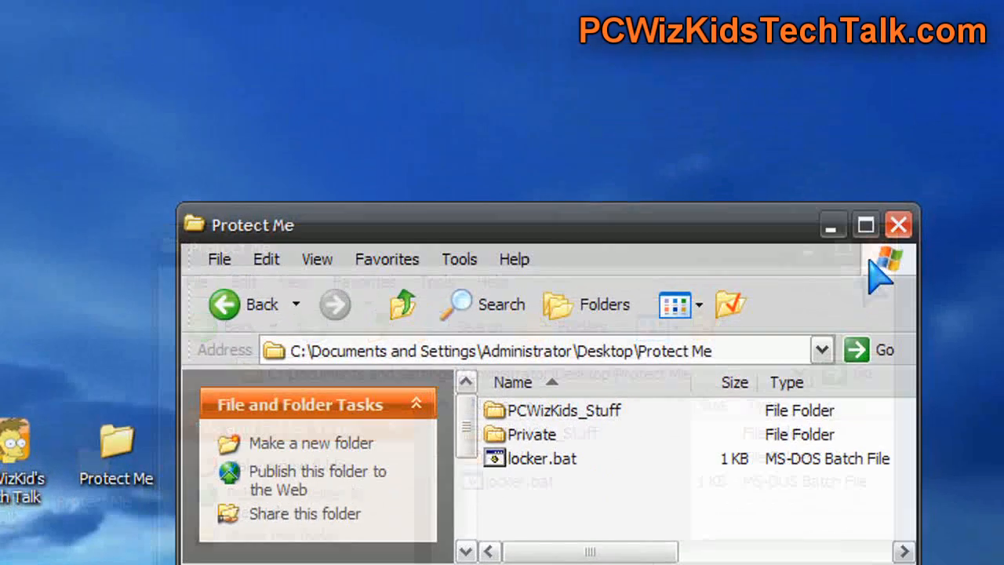
{"action": "left_click", "coordinate": [897, 226]}
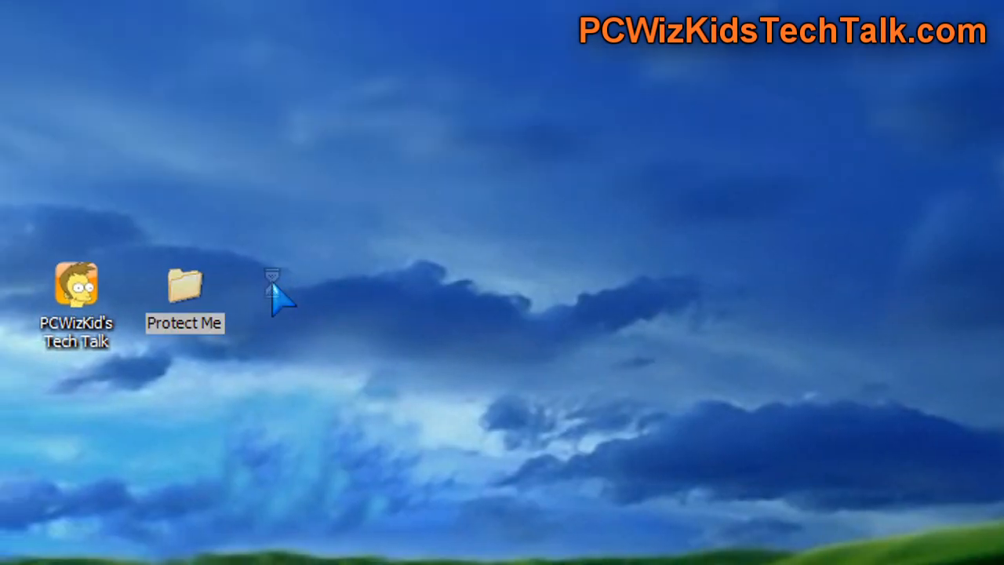
Create a new desktop folder named mystuff and open it
{"action": "right_click", "coordinate": [274, 295]}
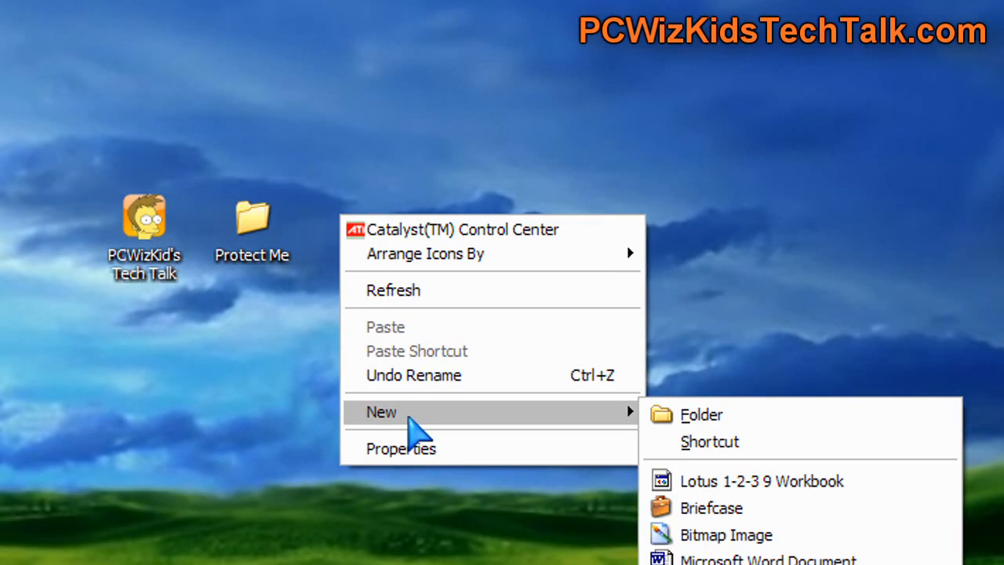
{"action": "left_click", "coordinate": [701, 414]}
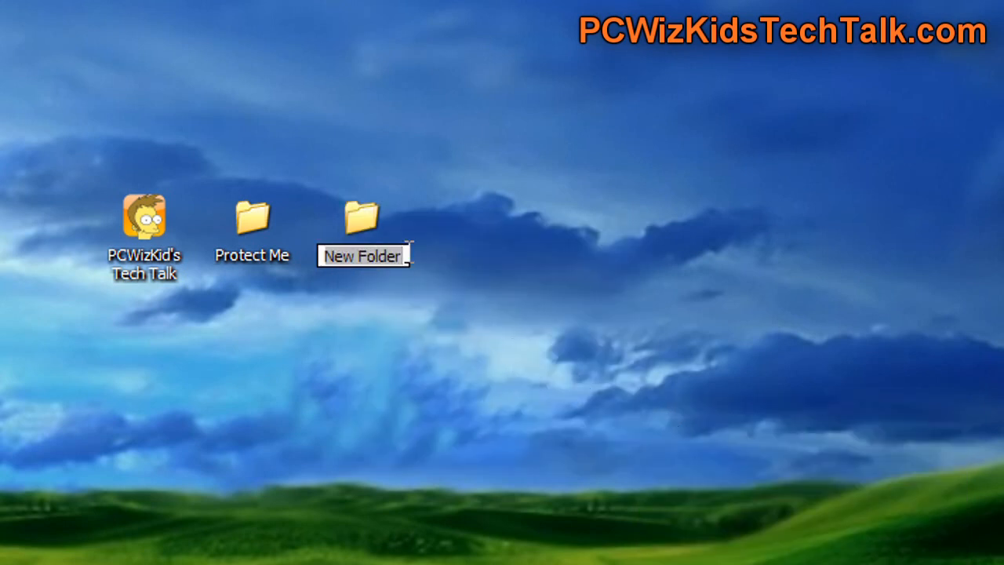
{"action": "type", "text": "mystuff"}
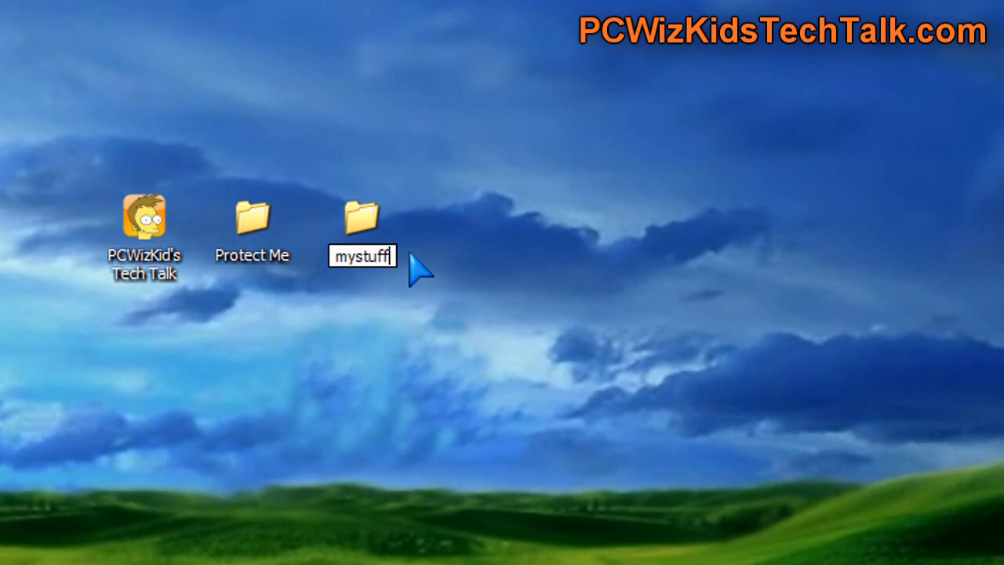
{"action": "double_click", "coordinate": [360, 220]}
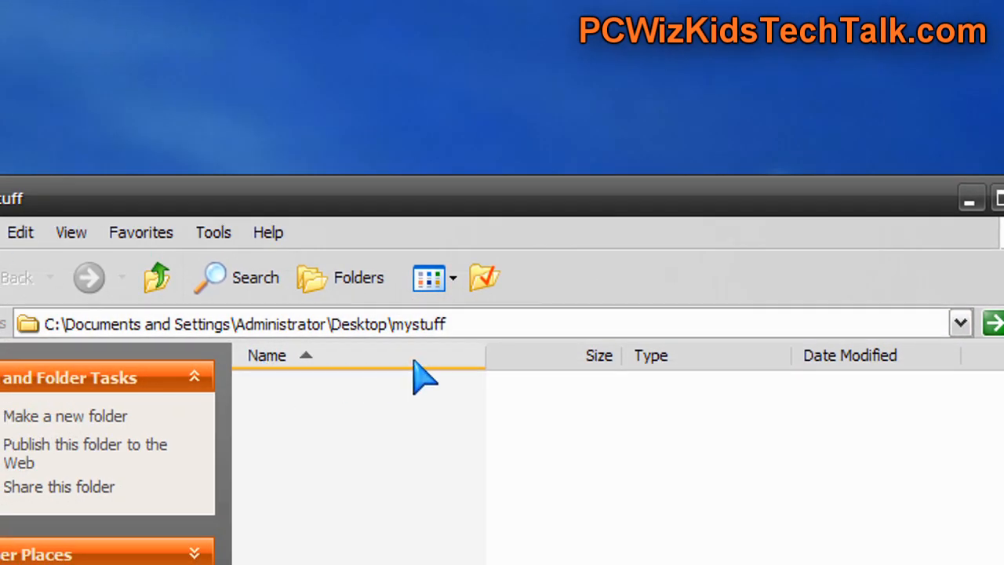
Create a new text document in mystuff and rename it locker.bat
{"action": "right_click", "coordinate": [423, 381]}
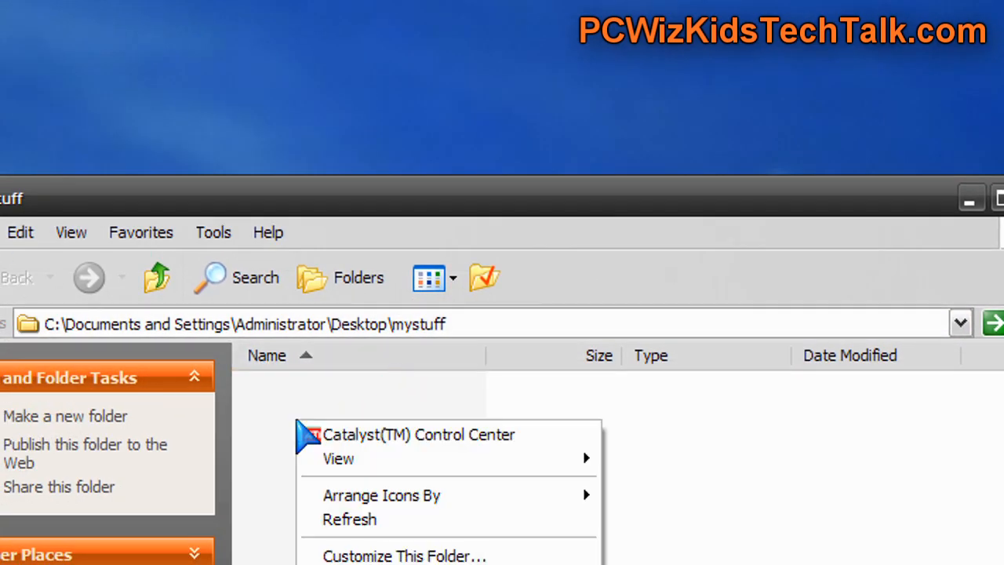
{"action": "type", "text": "locker.bat"}
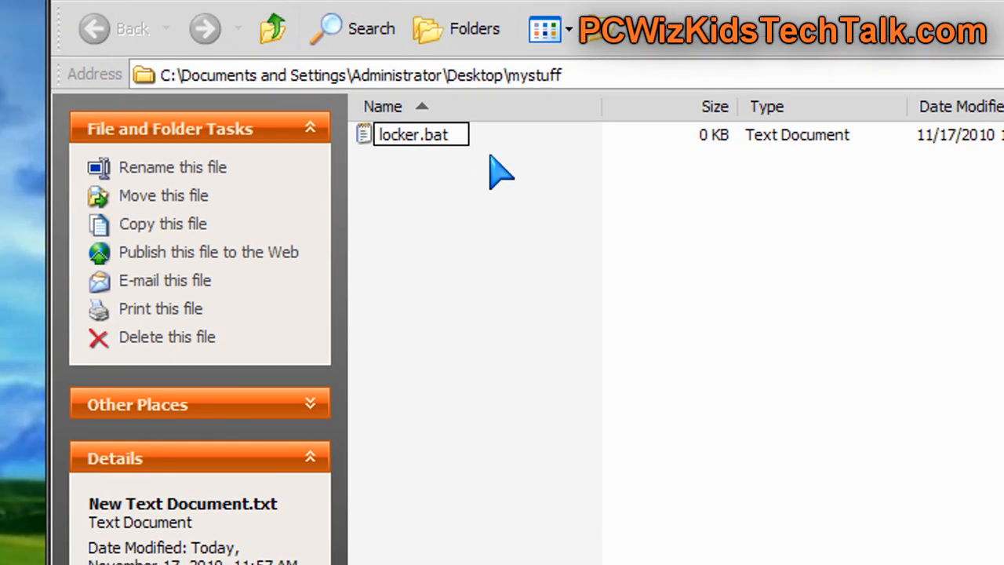
{"action": "mouse_move", "coordinate": [408, 169]}
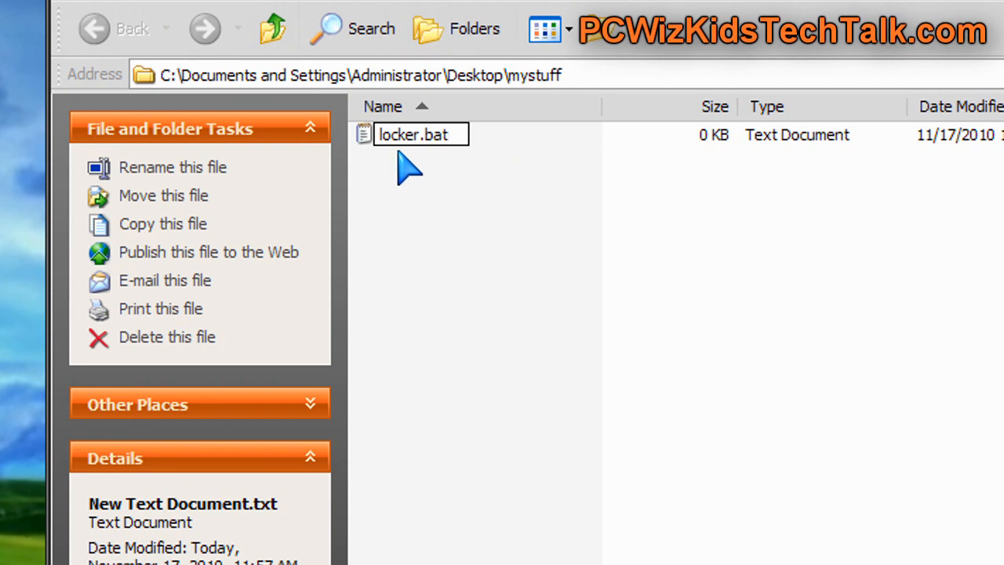
{"action": "key", "text": "Return"}
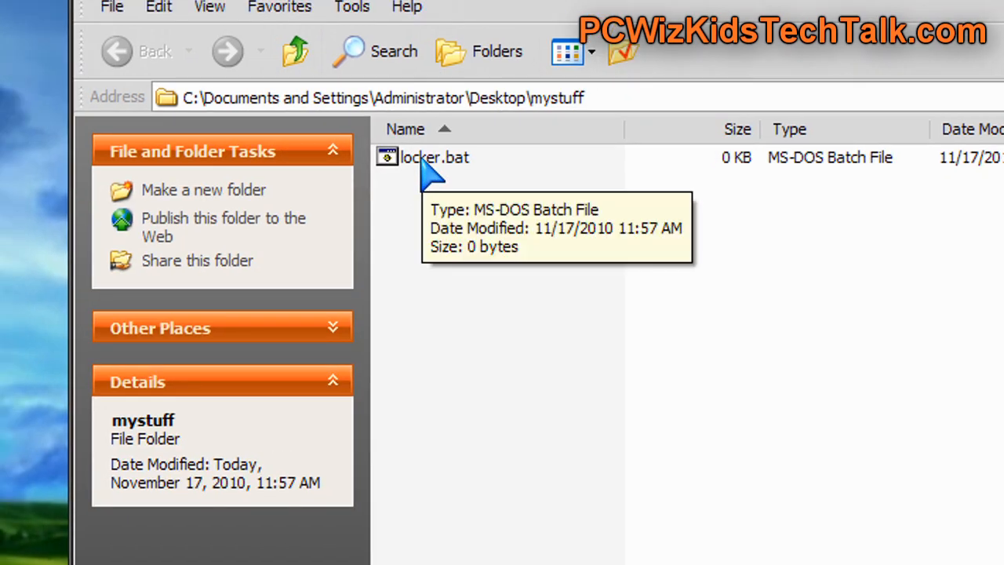
{"action": "right_click", "coordinate": [433, 157]}
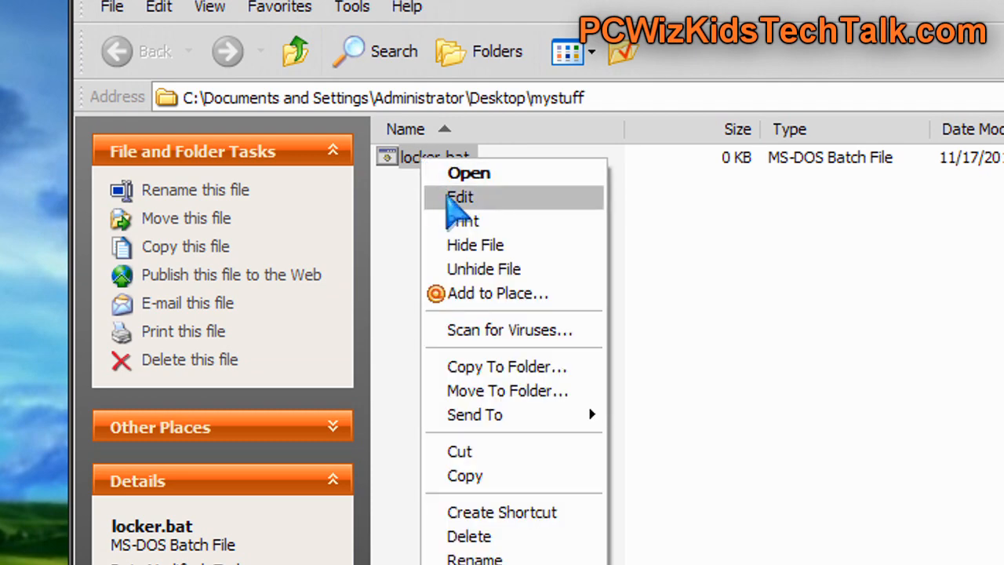
{"action": "left_click", "coordinate": [461, 198]}
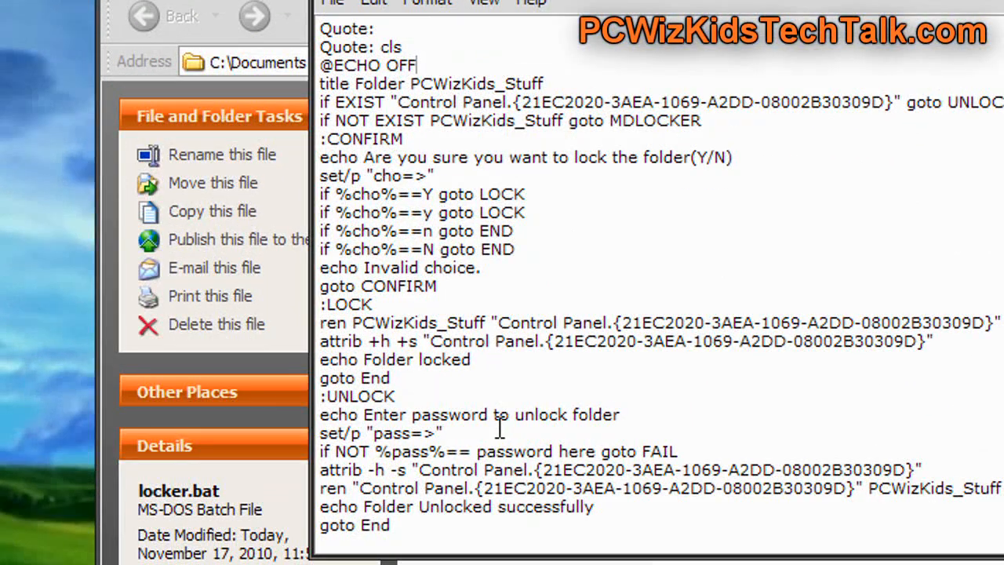
{"action": "scroll", "scroll_direction": "down", "scroll_amount": 3}
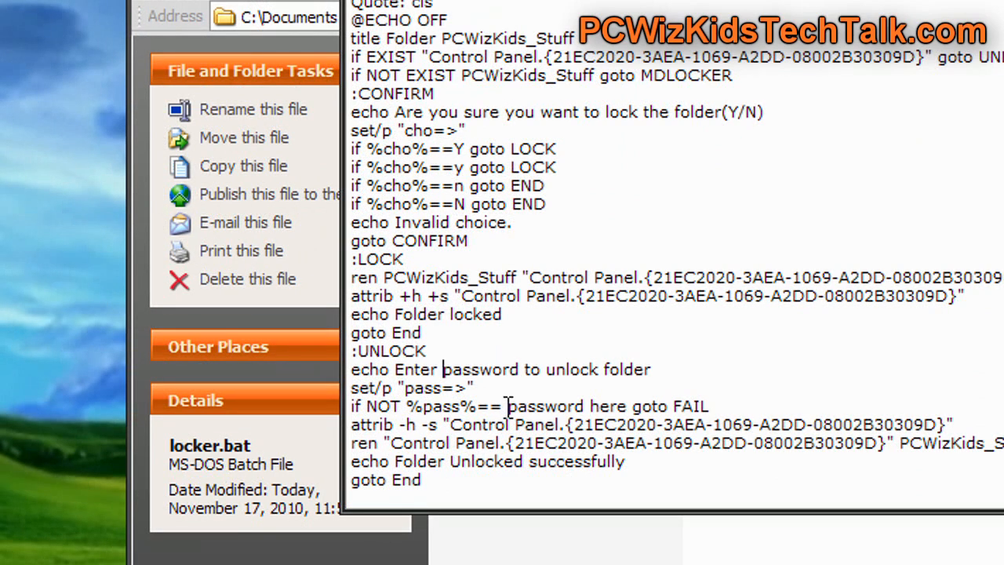
{"action": "double_click", "coordinate": [545, 405]}
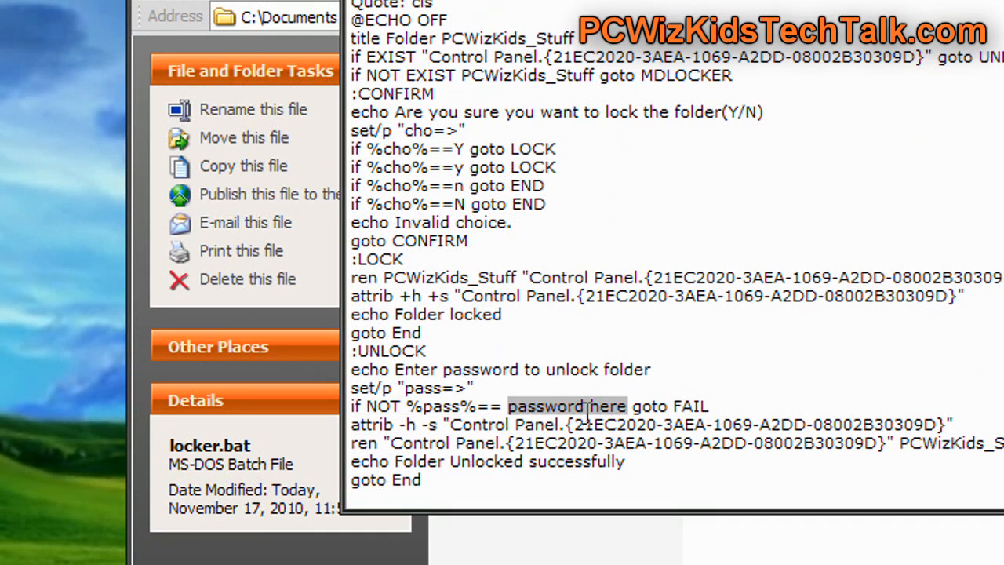
{"action": "type", "text": "pw"}
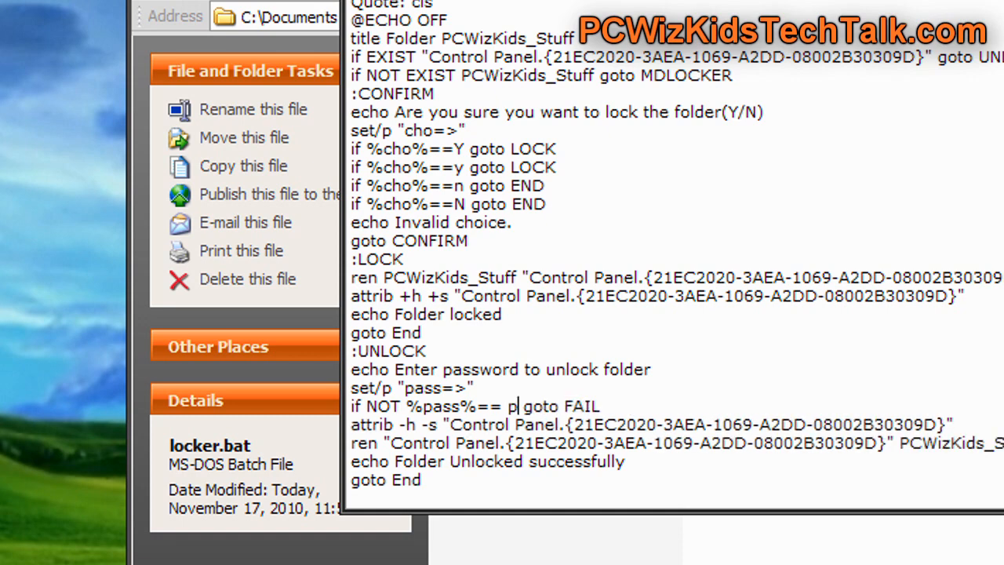
{"action": "type", "text": "cwizkid"}
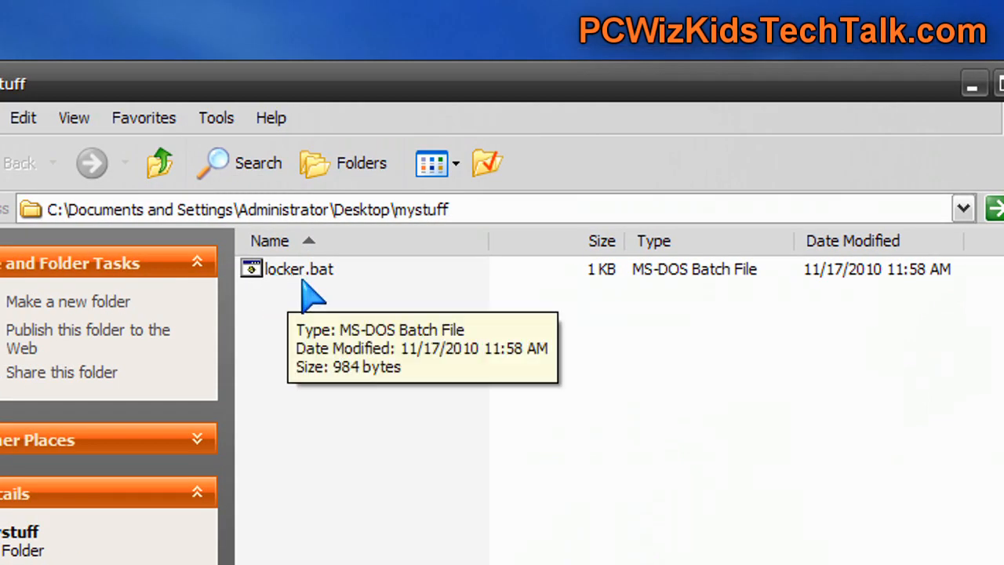
Run locker.bat to create PCWizKids_Stuff, check it, then run locker.bat again to lock it
{"action": "left_click", "coordinate": [298, 268]}
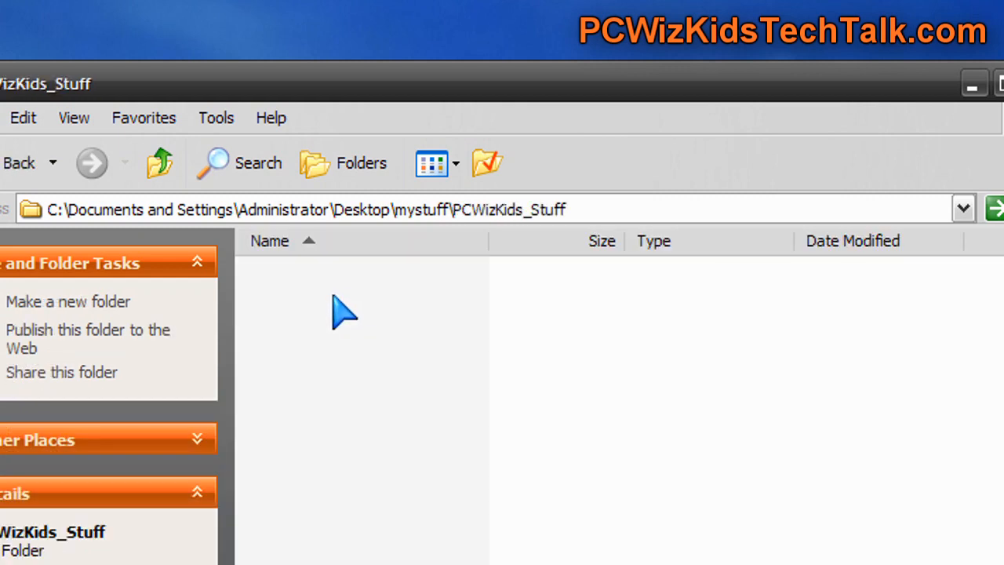
{"action": "mouse_move", "coordinate": [357, 336]}
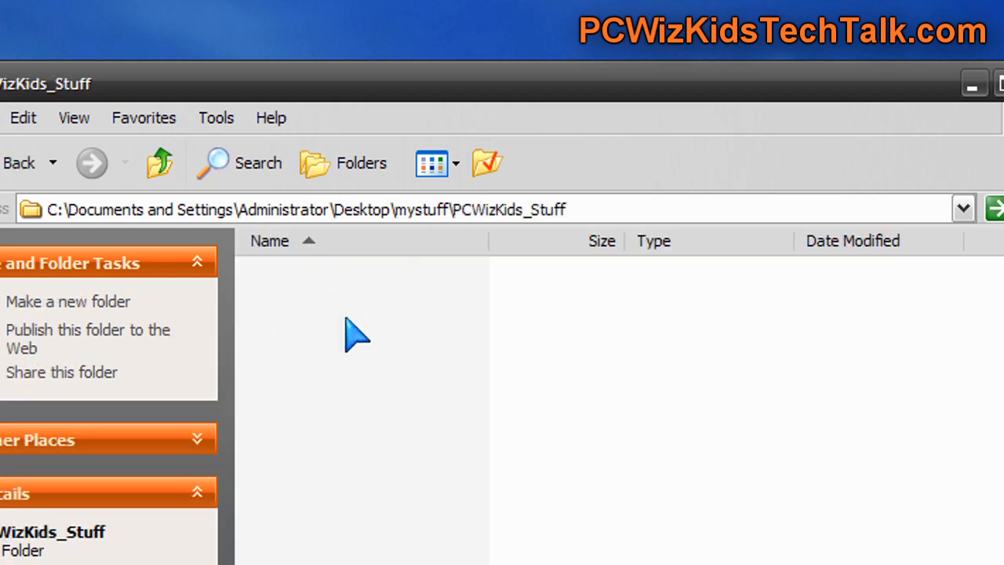
{"action": "mouse_move", "coordinate": [342, 324]}
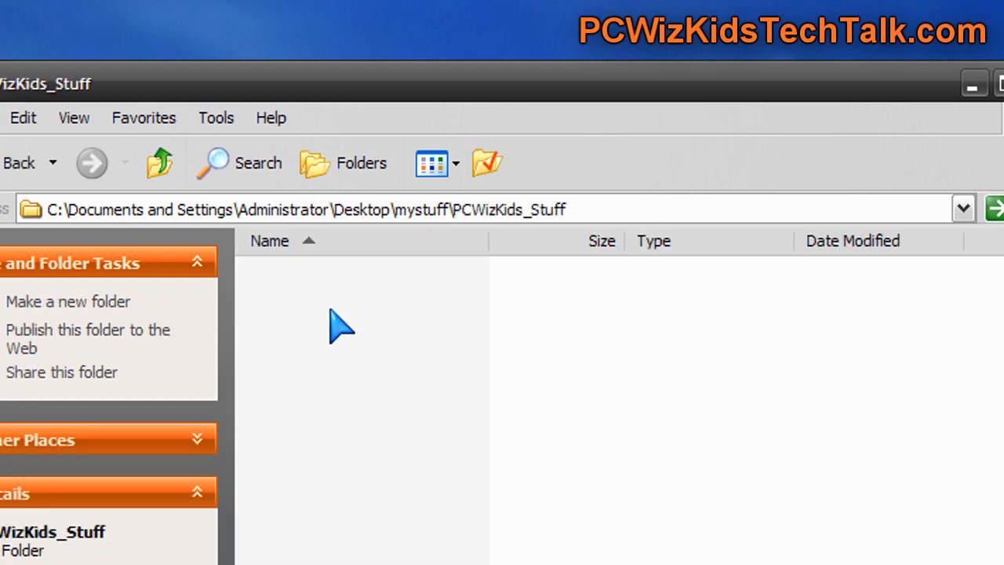
{"action": "left_click", "coordinate": [158, 163]}
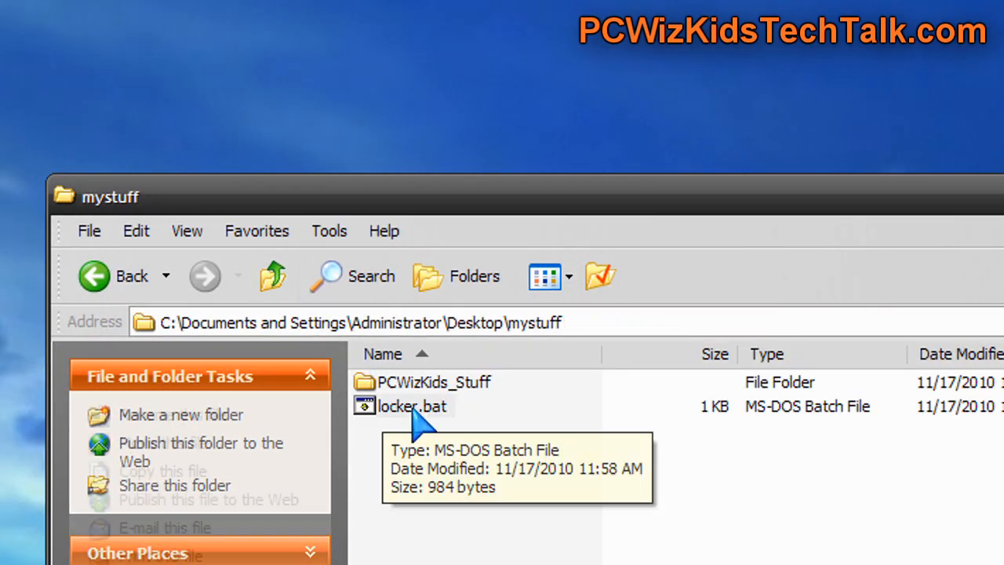
{"action": "double_click", "coordinate": [410, 405]}
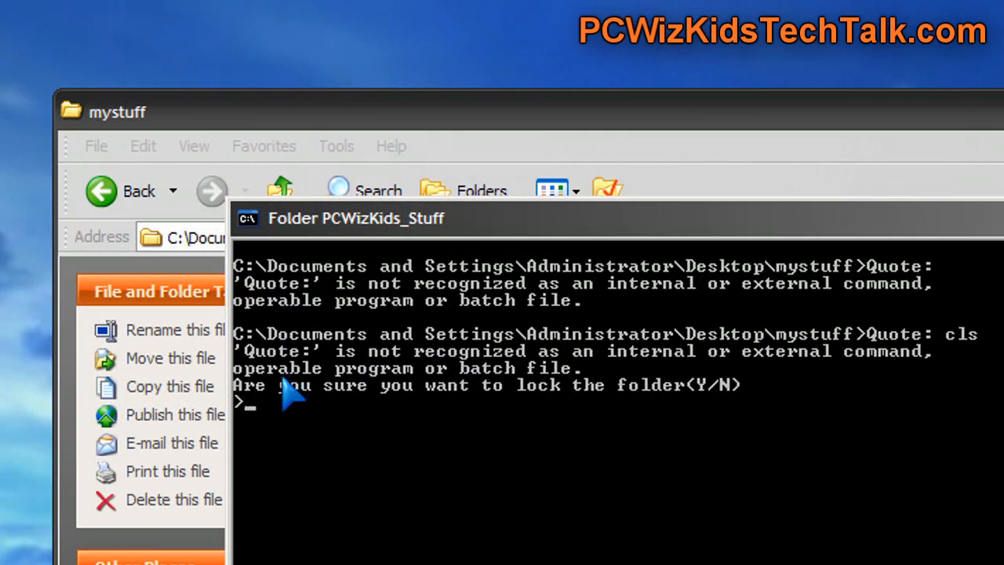
{"action": "mouse_move", "coordinate": [655, 405]}
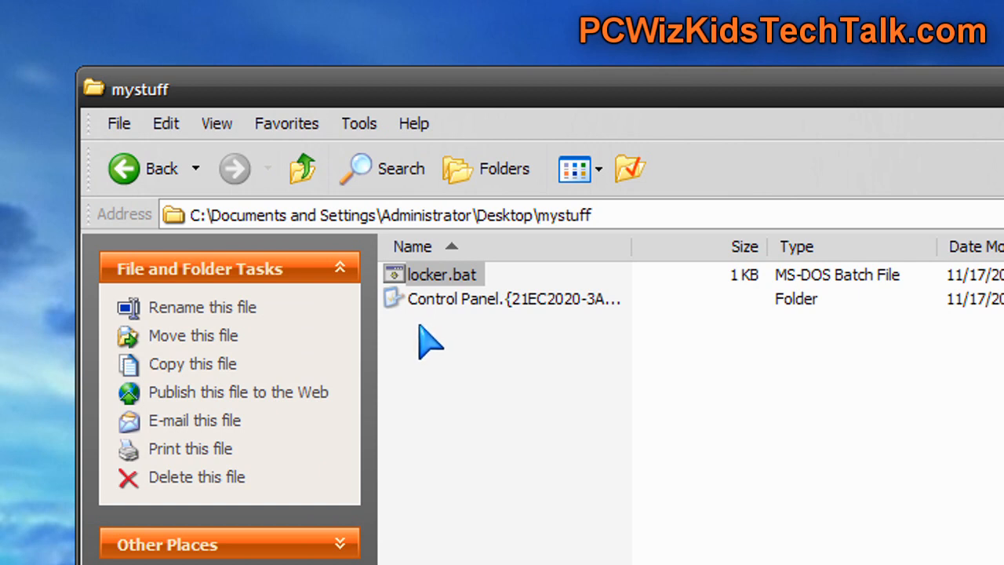
{"action": "mouse_move", "coordinate": [530, 368]}
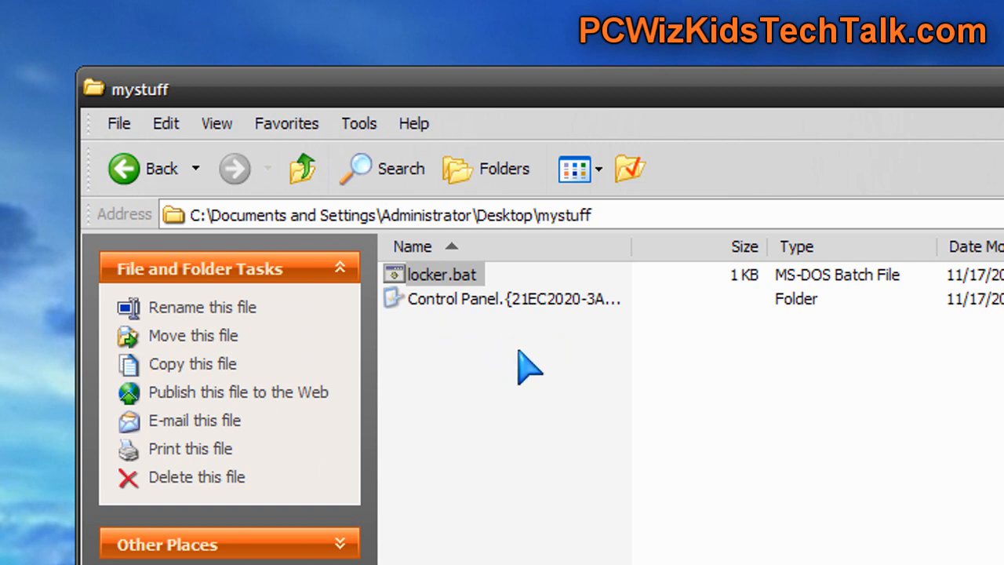
{"action": "mouse_move", "coordinate": [486, 329]}
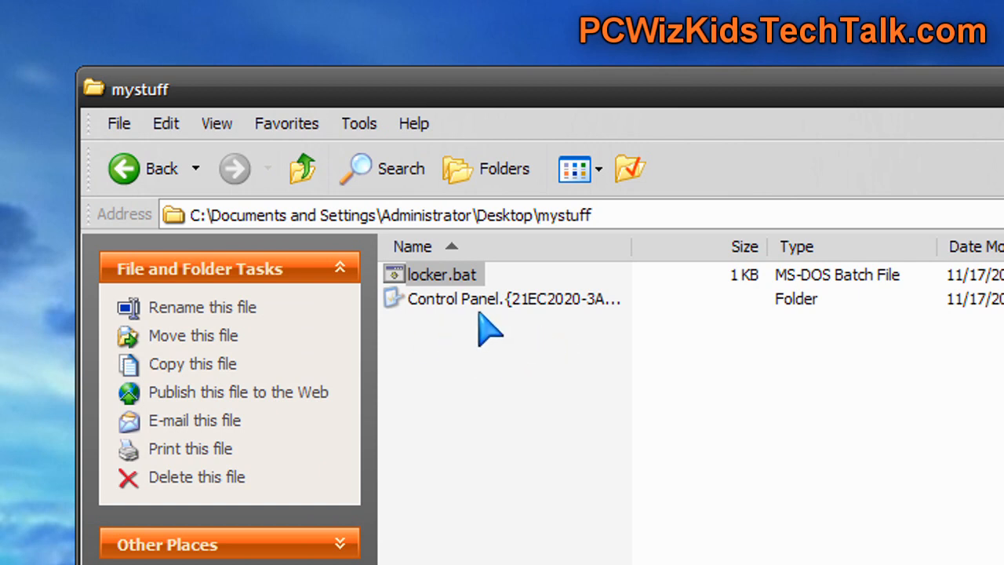
{"action": "mouse_move", "coordinate": [458, 311]}
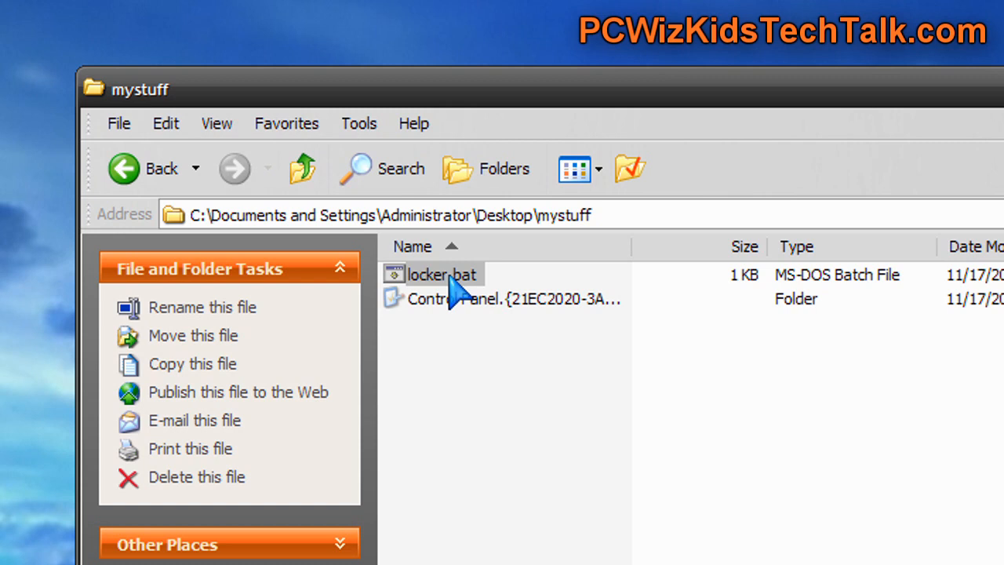
{"action": "mouse_move", "coordinate": [392, 295]}
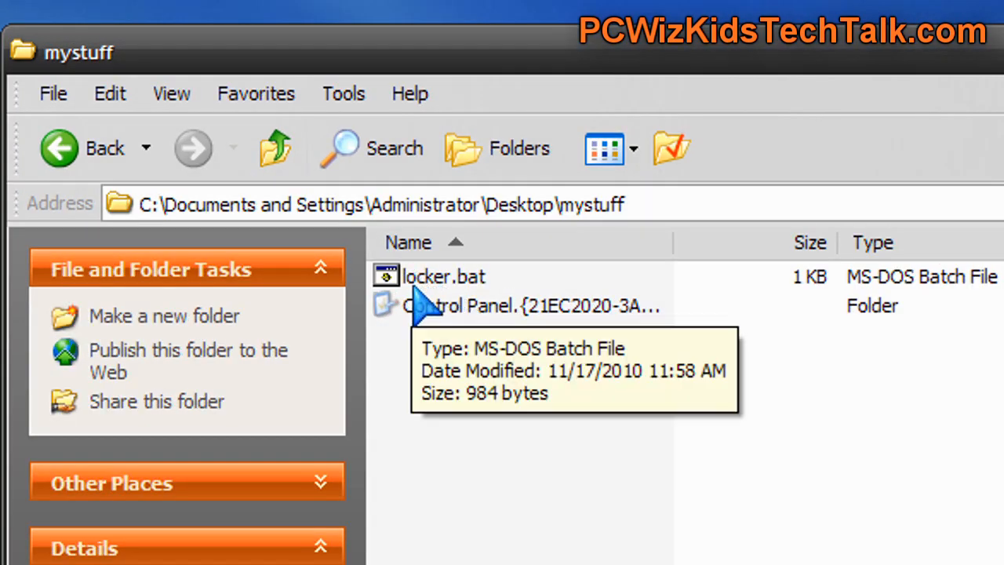
{"action": "double_click", "coordinate": [442, 276]}
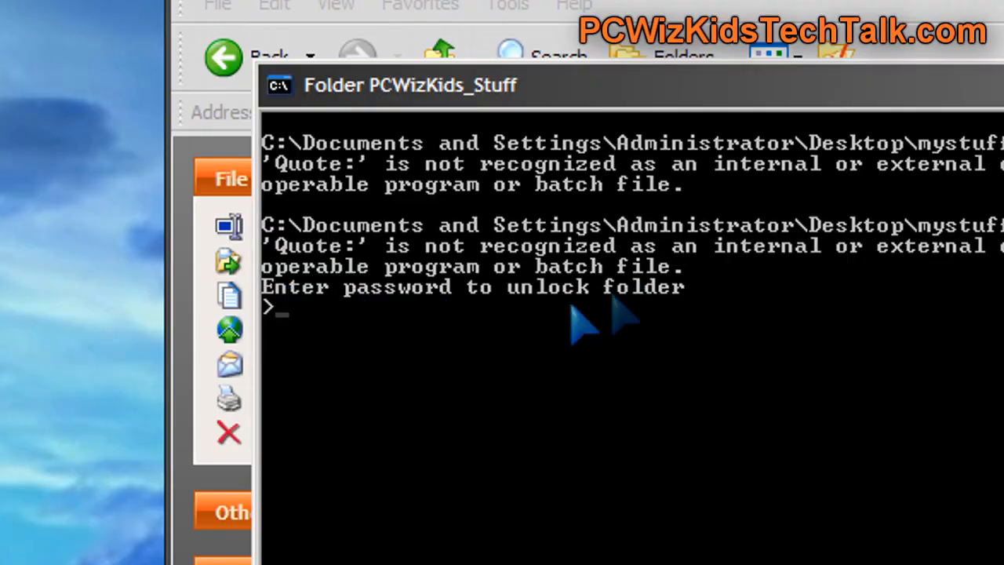
{"action": "type", "text": "pcwi"}
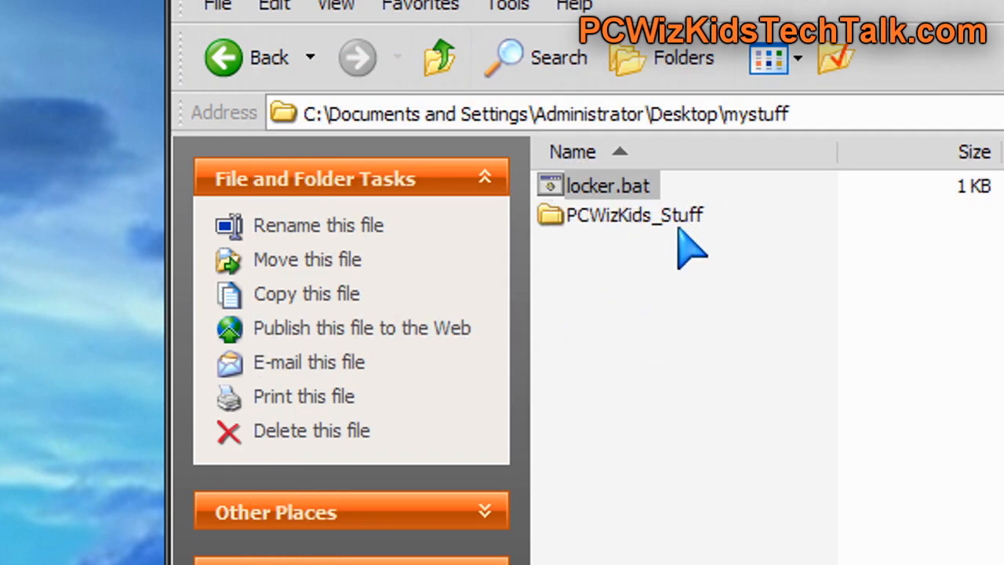
{"action": "double_click", "coordinate": [634, 215]}
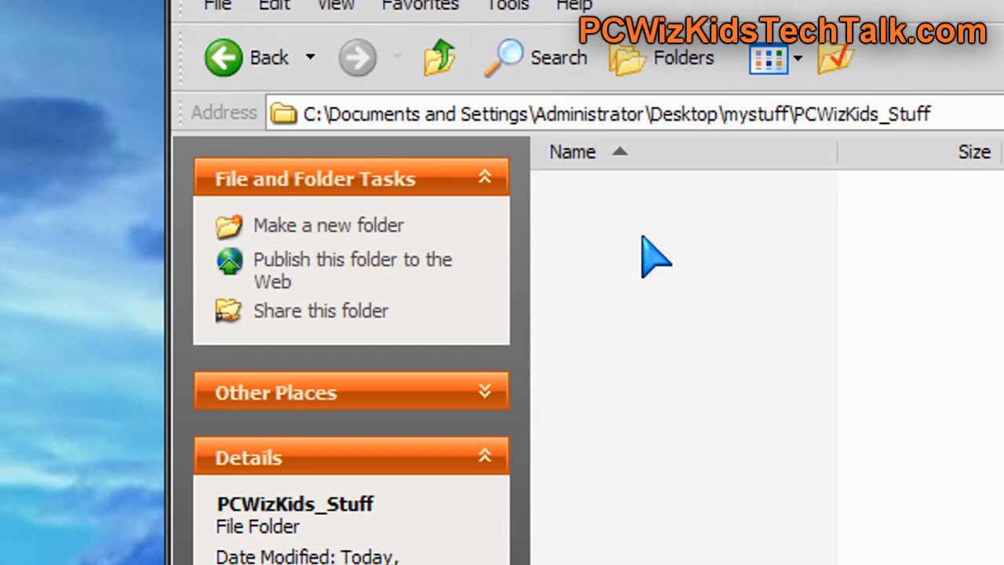
{"action": "left_click", "coordinate": [251, 56]}
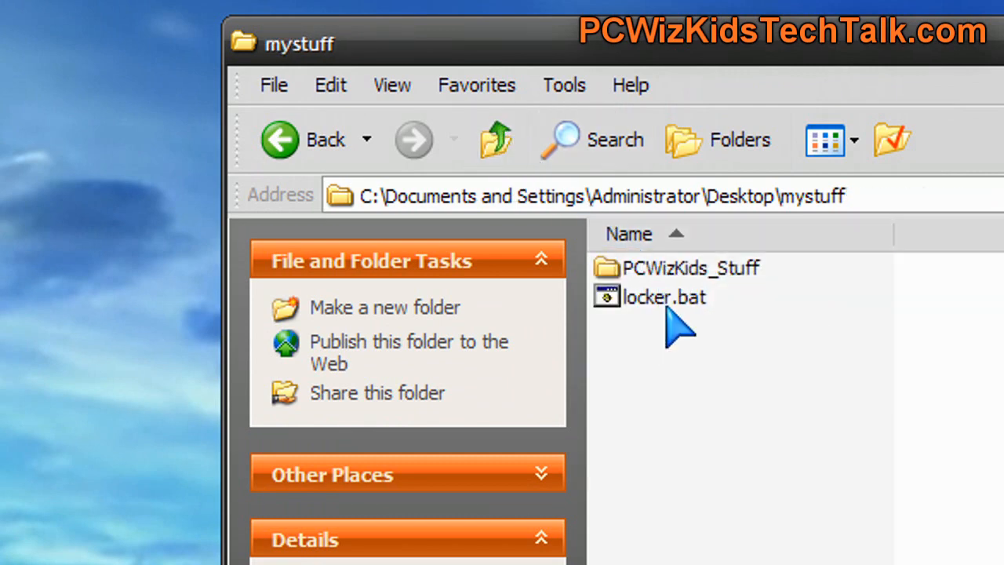
Reopen locker.bat in Notepad via Edit and scroll through its script
{"action": "right_click", "coordinate": [662, 297]}
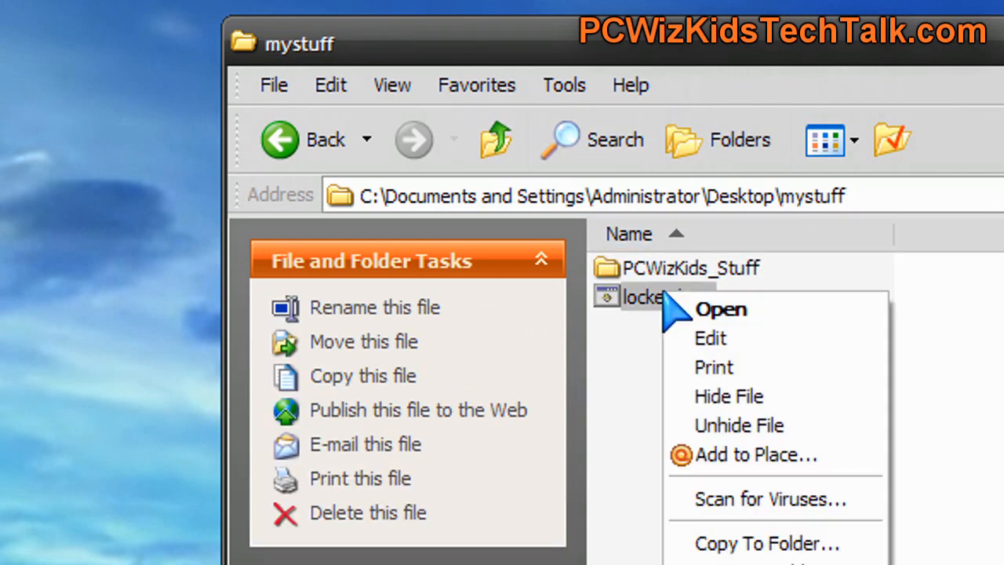
{"action": "left_click", "coordinate": [709, 337]}
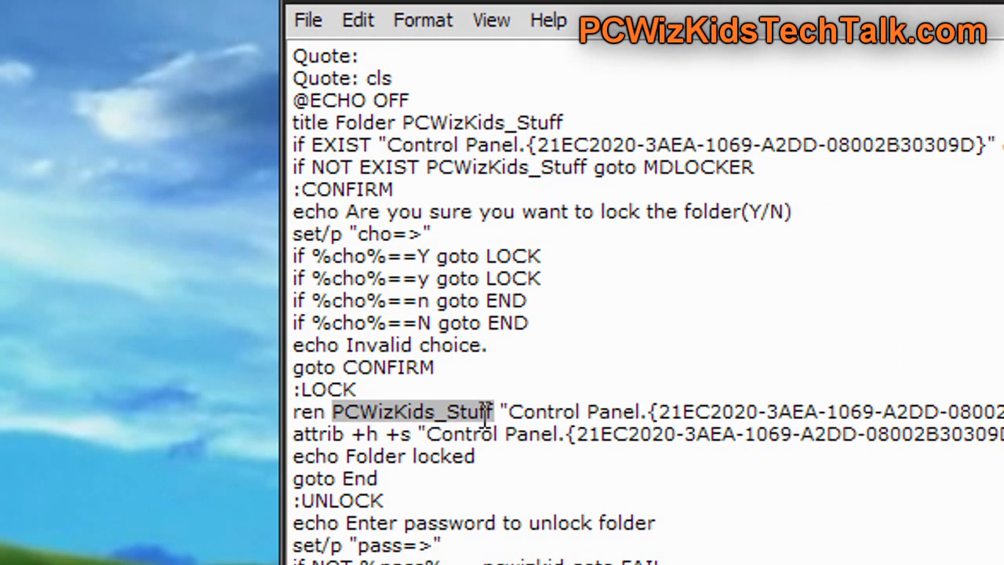
{"action": "scroll", "scroll_direction": "down", "scroll_amount": 3}
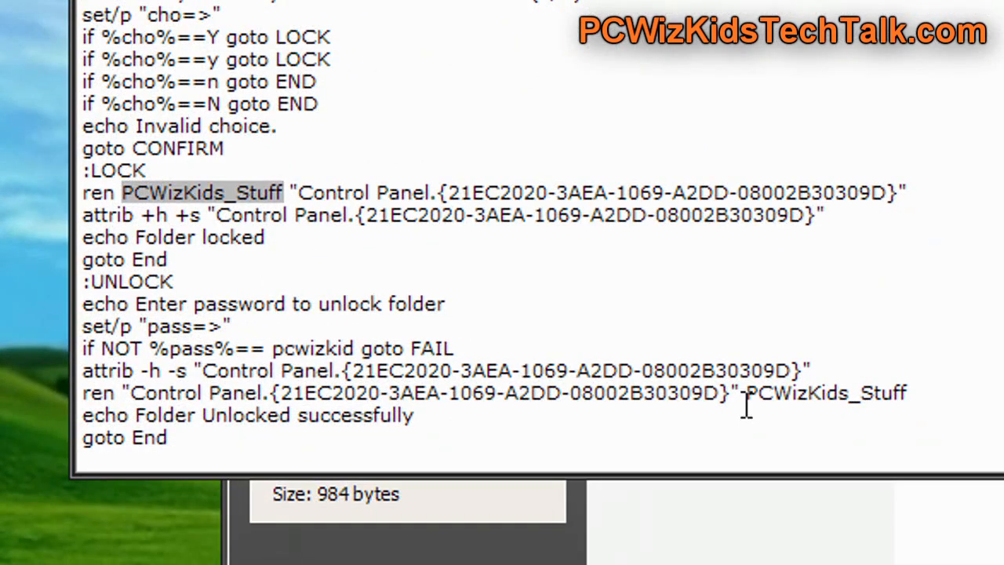